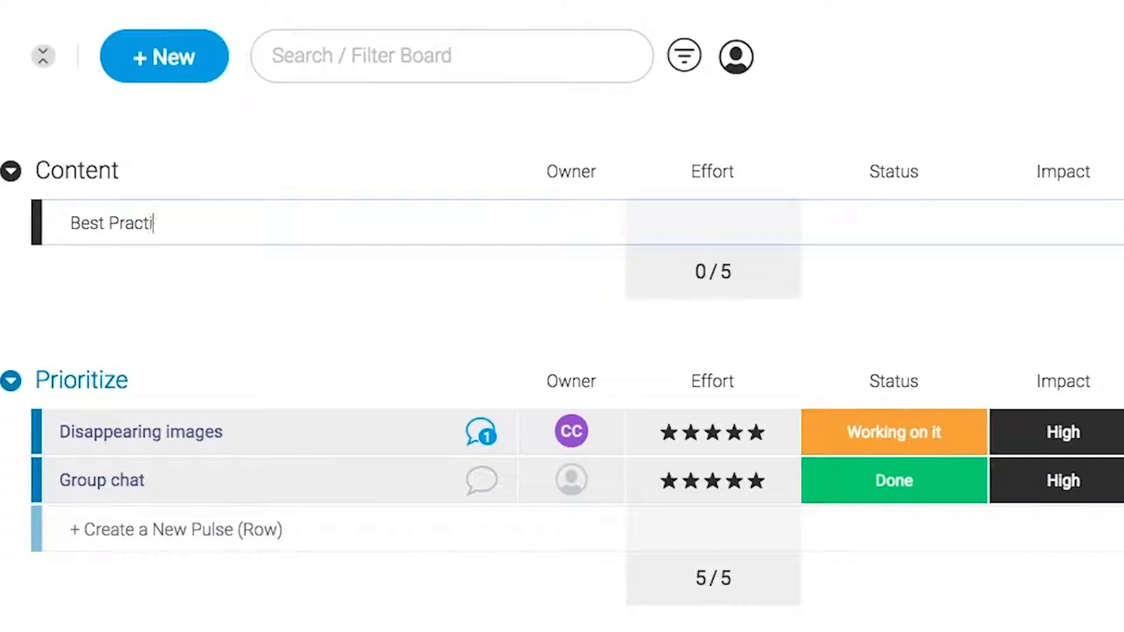
Commit the 'Best Practices blog' row in Content and assign a team member as owner.
{"action": "left_click", "coordinate": [571, 223]}
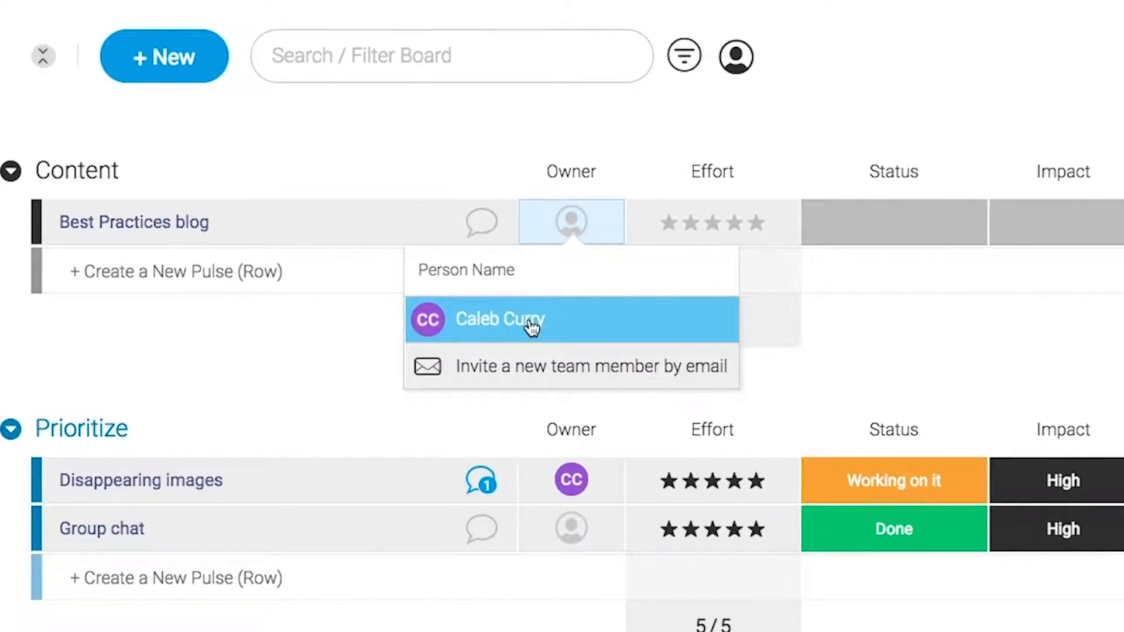
{"action": "left_click", "coordinate": [500, 320]}
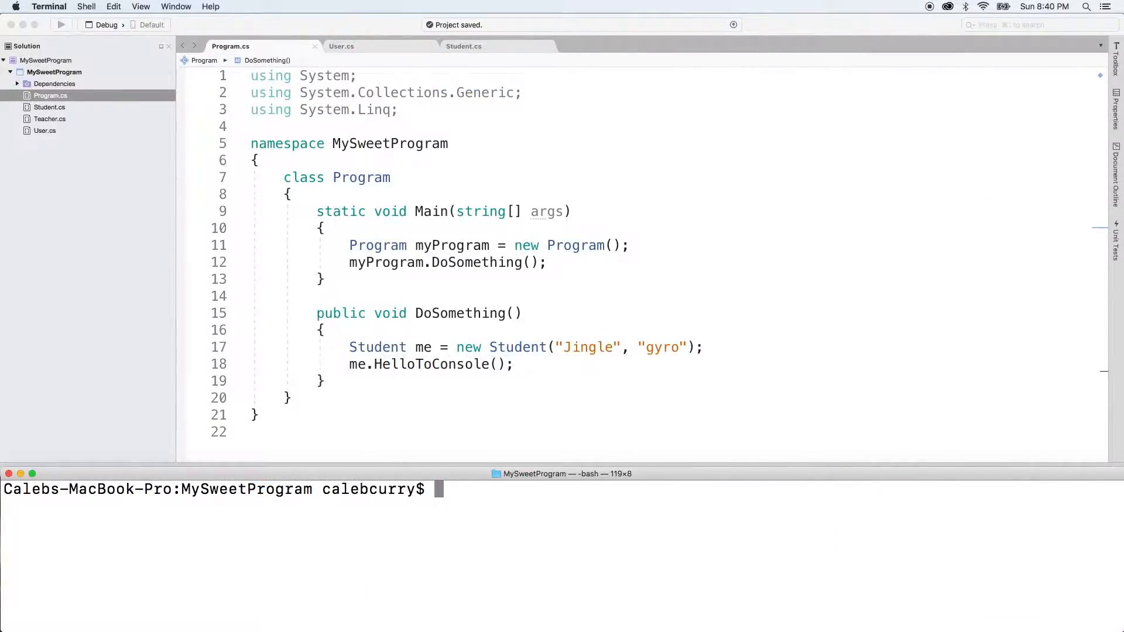
{"action": "mouse_move", "coordinate": [363, 45]}
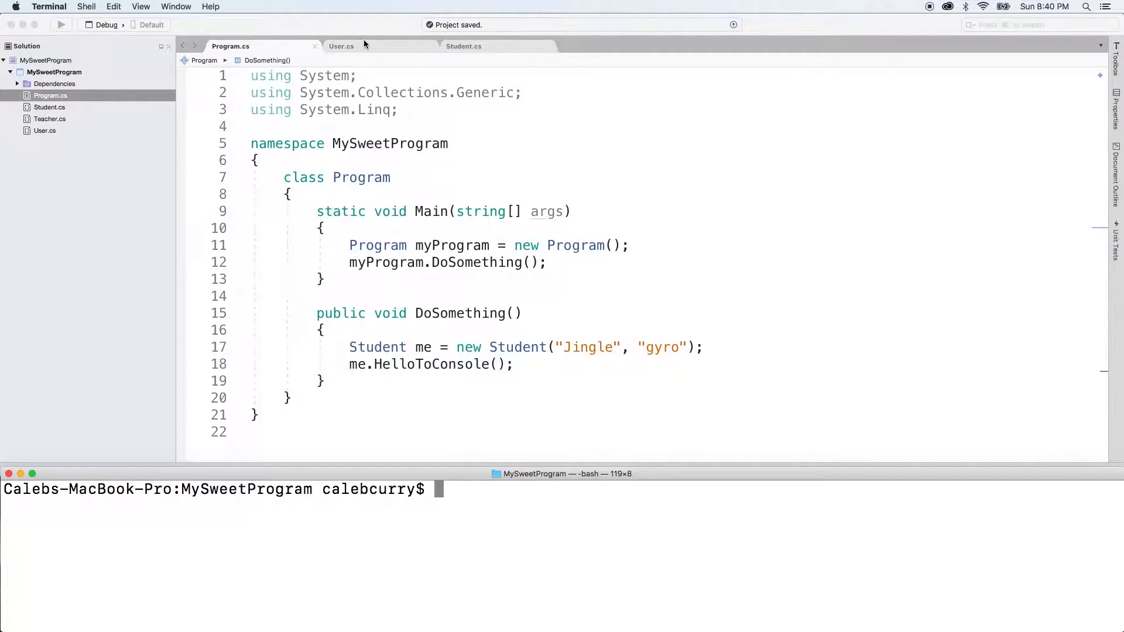
Review User.cs, trying a "Caleb" default on FirstName without keeping it, then view Student.cs.
{"action": "left_click", "coordinate": [341, 46]}
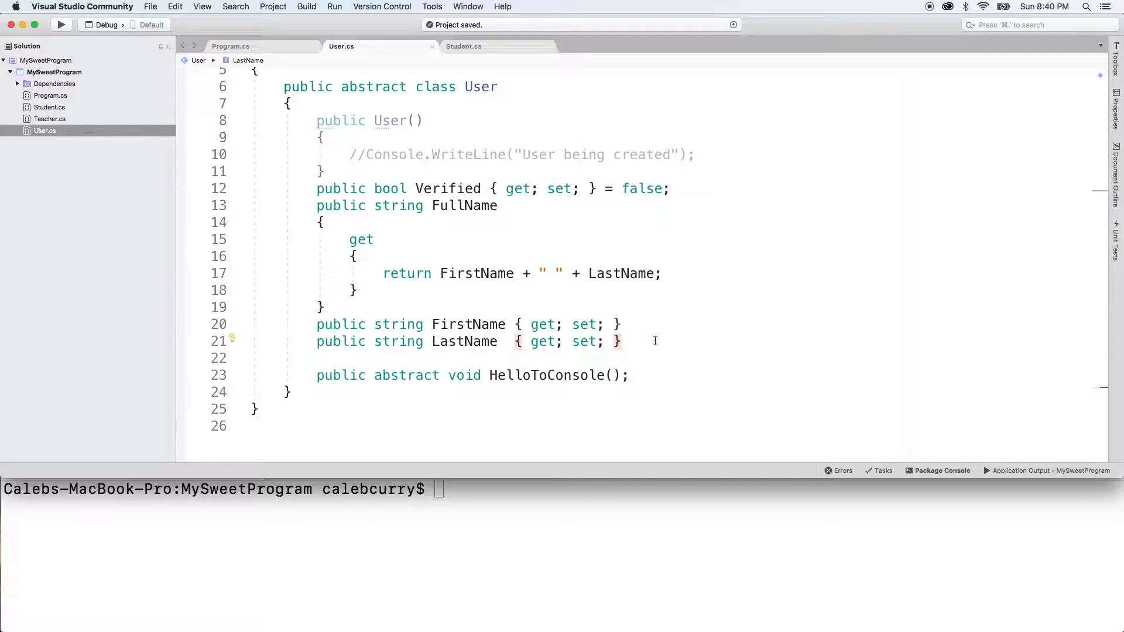
{"action": "type", "text": "="}
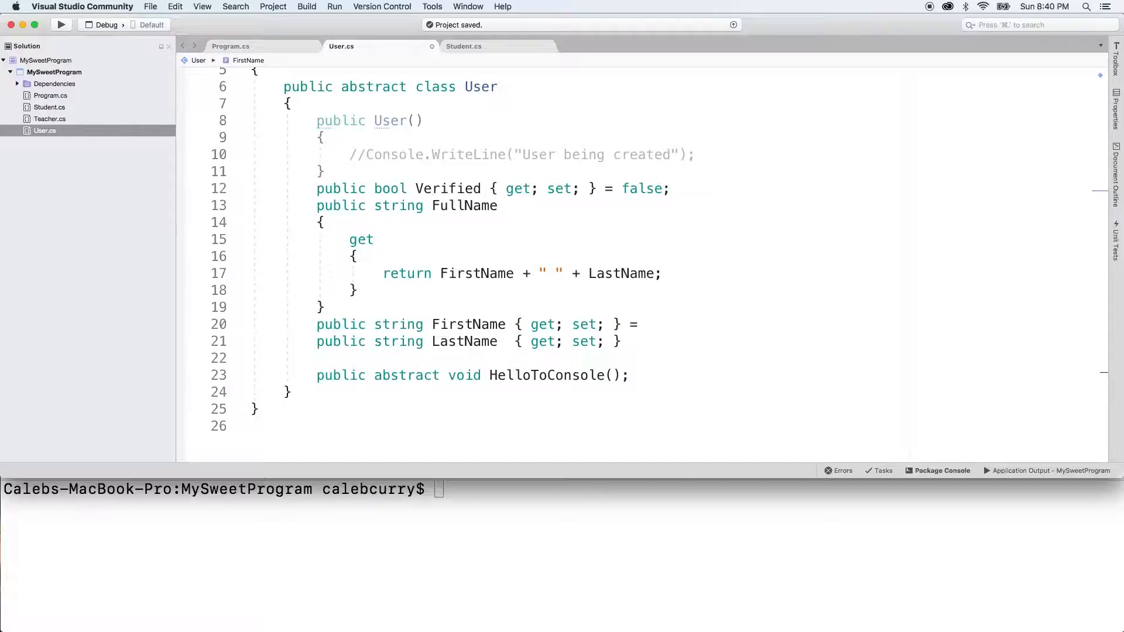
{"action": "type", "text": "\"Caleb\";"}
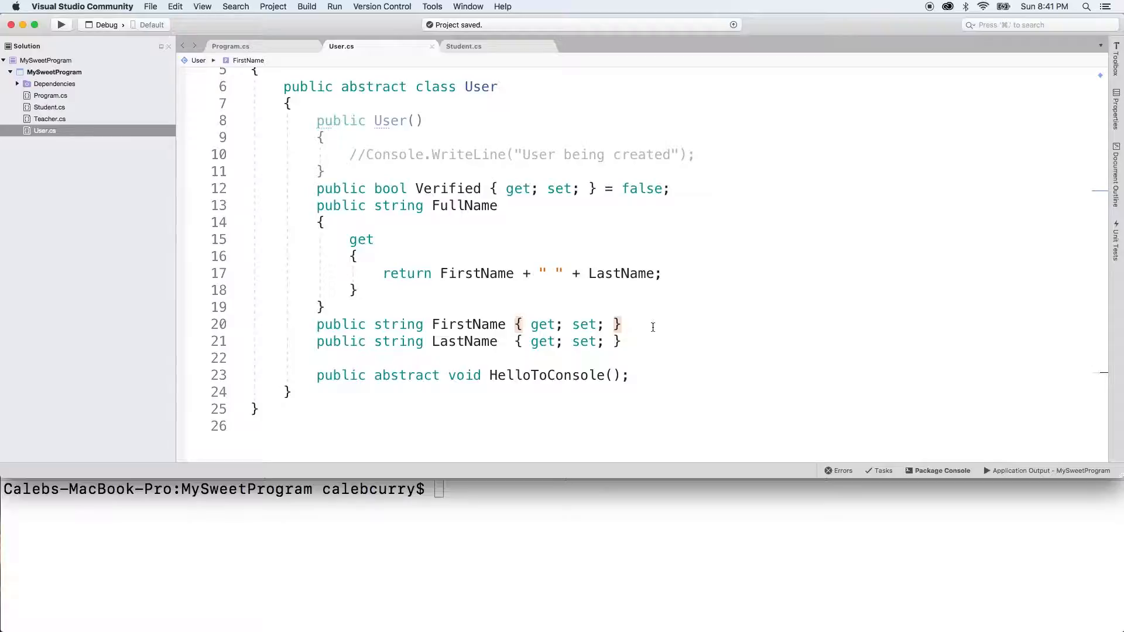
{"action": "left_click", "coordinate": [464, 46]}
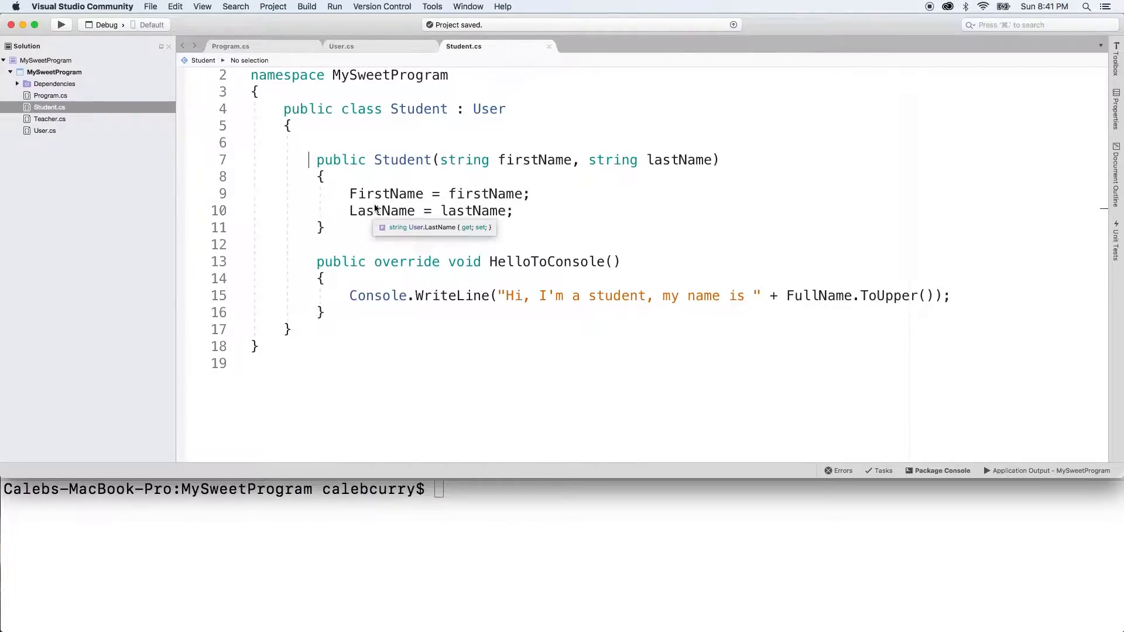
Remove the set accessors from FirstName and LastName in User.cs.
{"action": "left_click", "coordinate": [342, 46]}
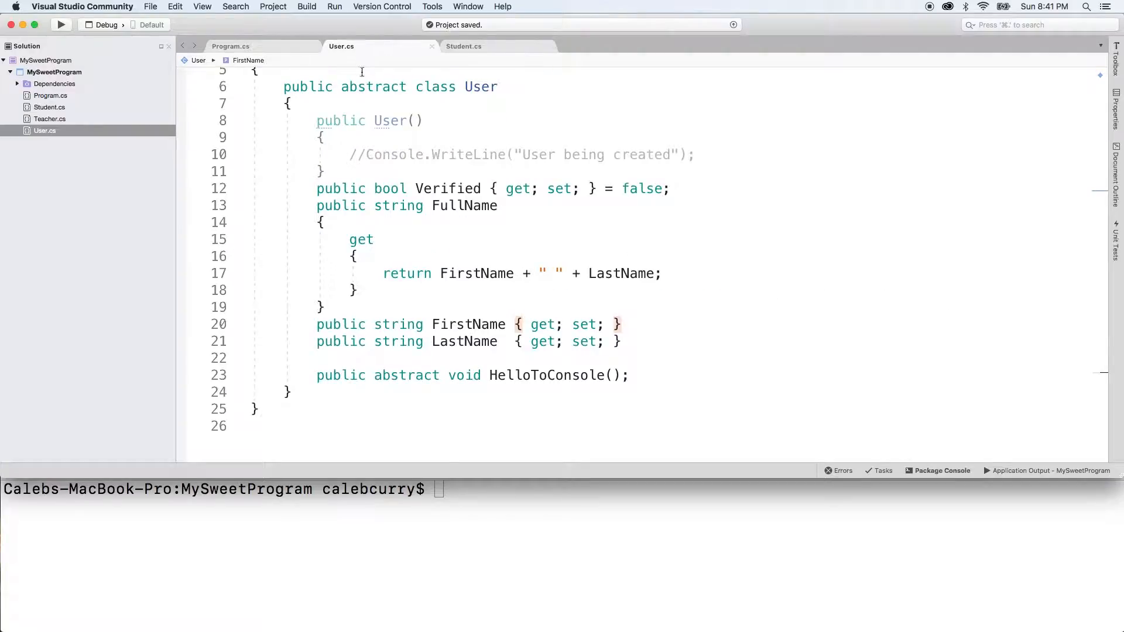
{"action": "double_click", "coordinate": [584, 324]}
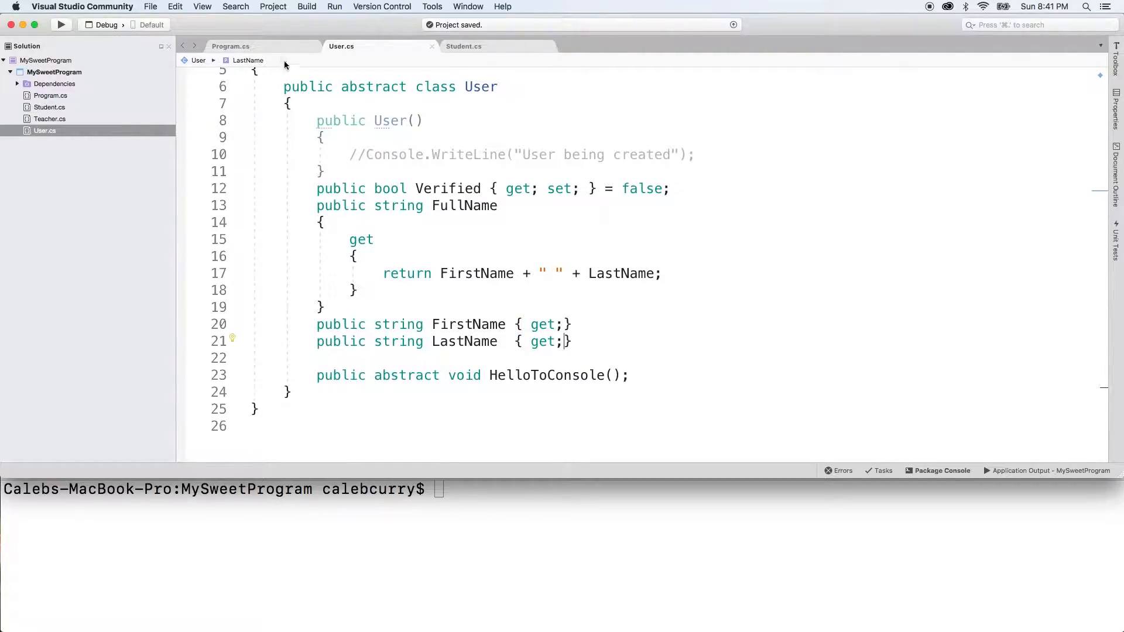
{"action": "left_click", "coordinate": [230, 45]}
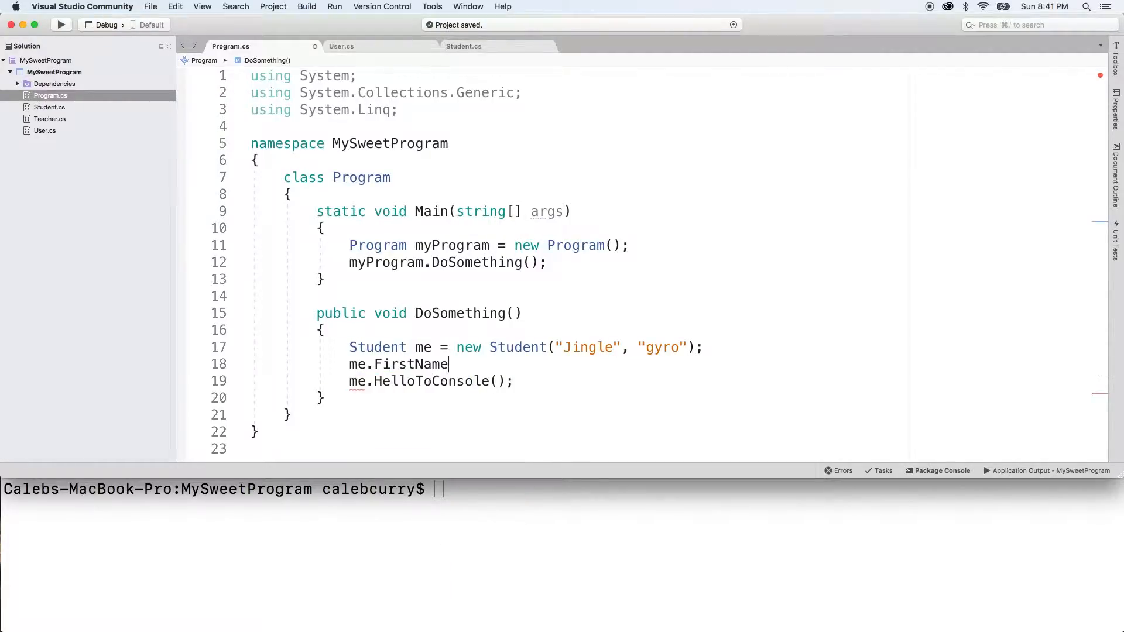
Test assigning FirstName = "yo" in Program.cs, drop it, and run dotnet run.
{"action": "type", "text": "= \"yo\""}
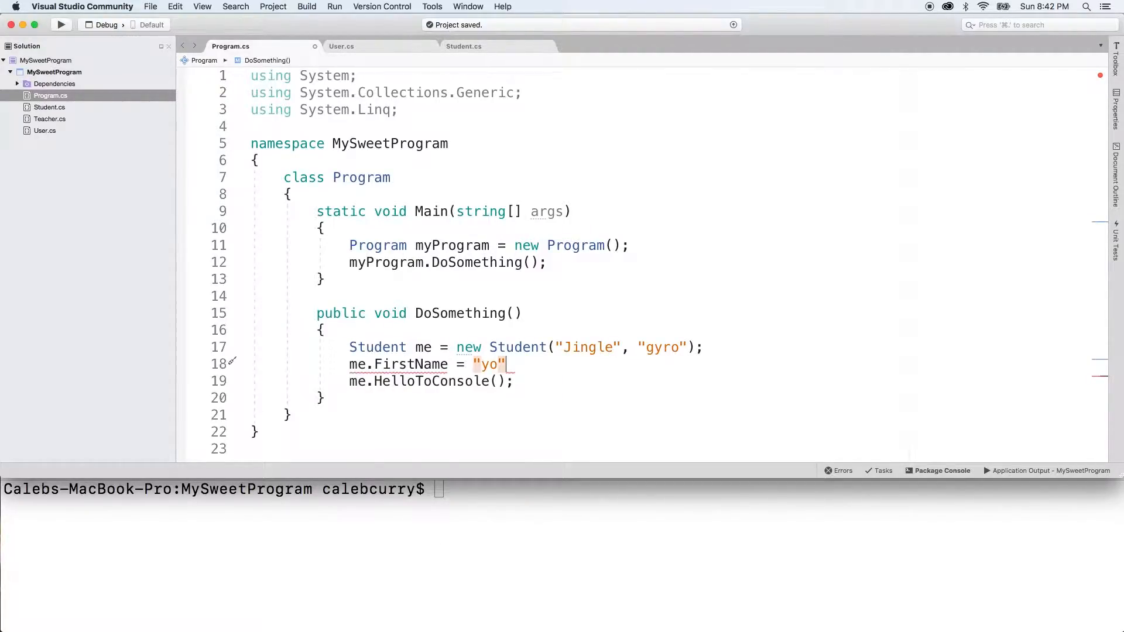
{"action": "type", "text": ";"}
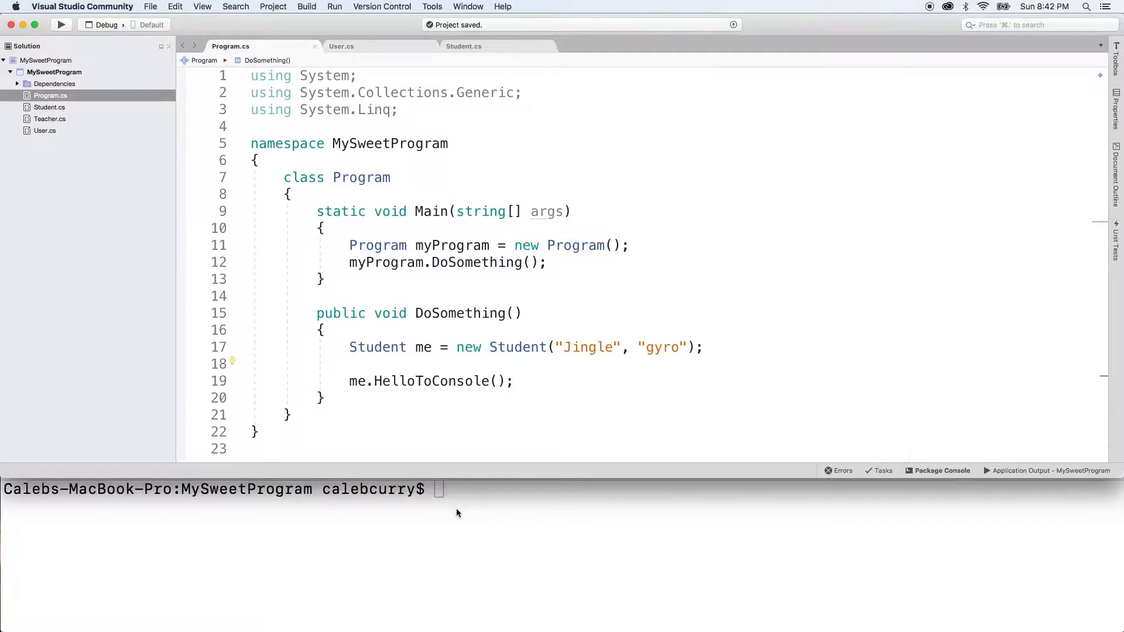
{"action": "type", "text": "dotnet run"}
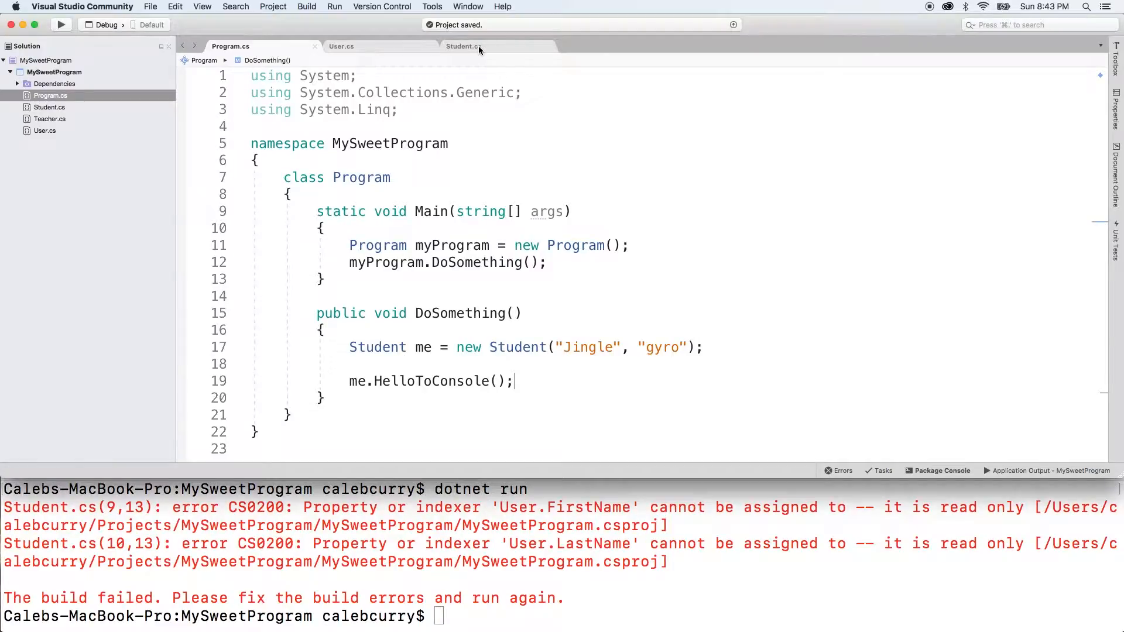
Open Student.cs to see the CS0200 errors on its FirstName and LastName assignments.
{"action": "left_click", "coordinate": [463, 46]}
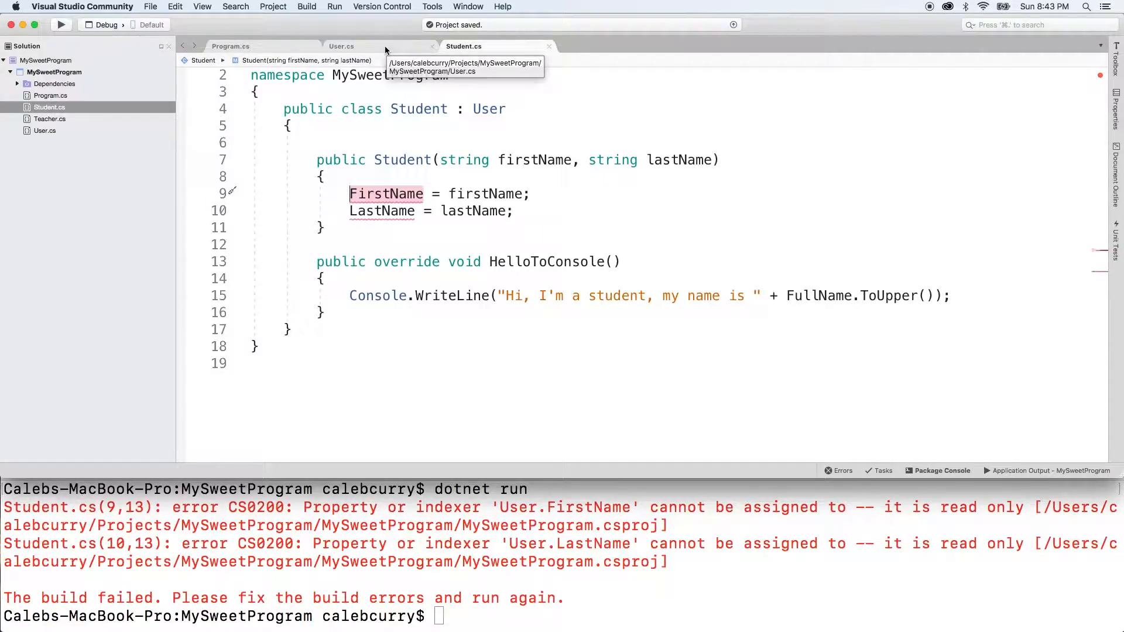
Copy Student's constructor into User.cs and rename it User, setting firstName and lastName.
{"action": "left_click", "coordinate": [342, 46]}
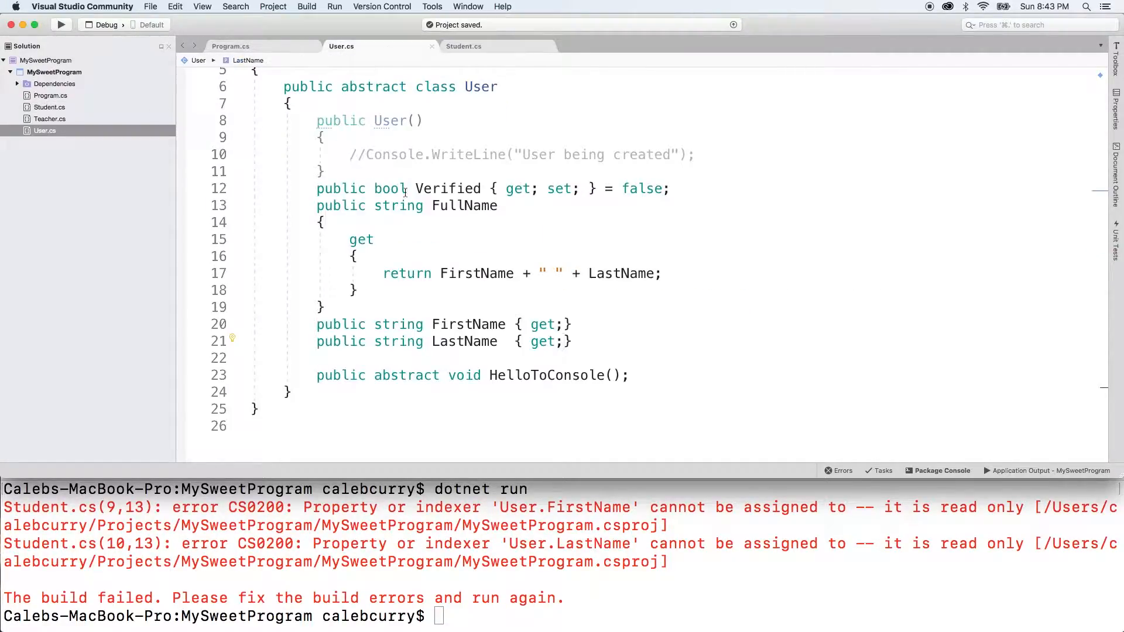
{"action": "left_click", "coordinate": [464, 45]}
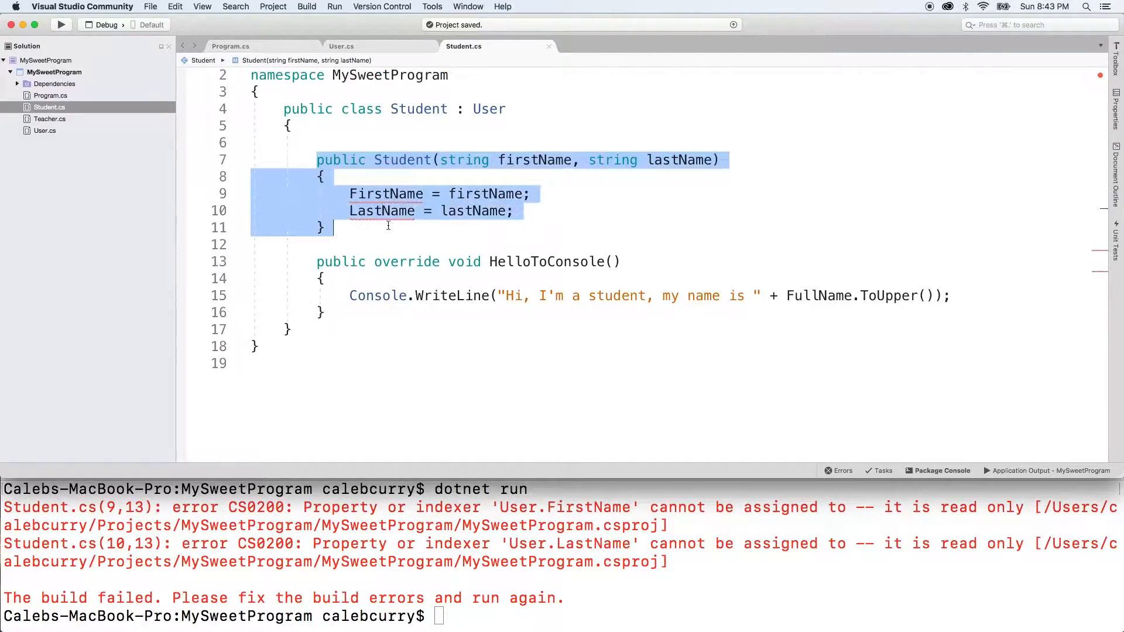
{"action": "left_click", "coordinate": [341, 45]}
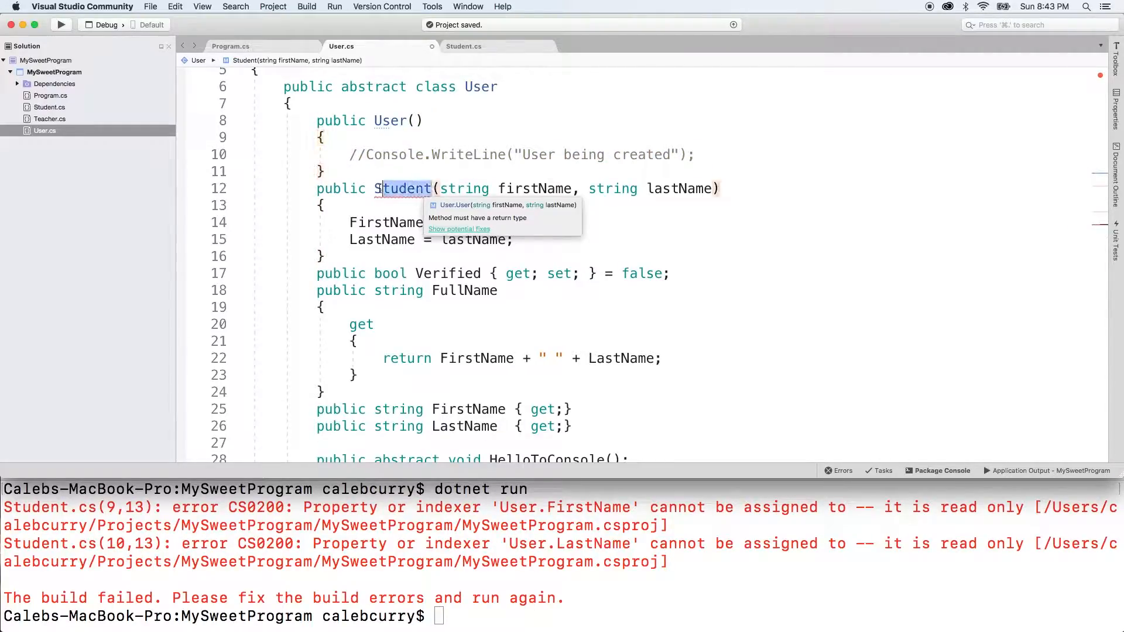
{"action": "type", "text": "User"}
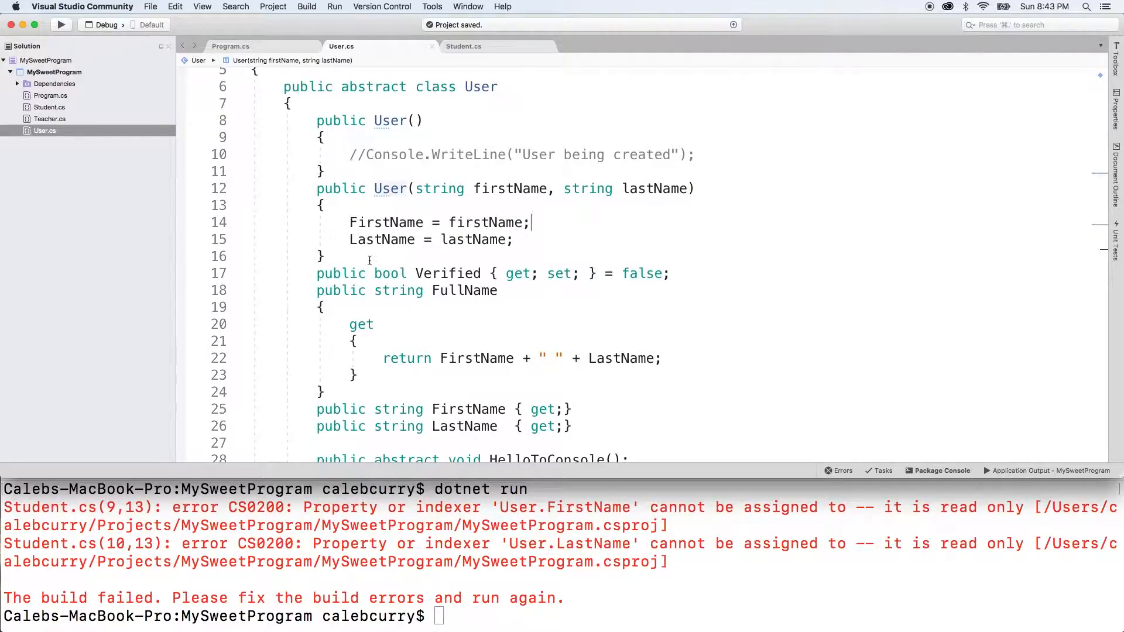
{"action": "left_click", "coordinate": [463, 45]}
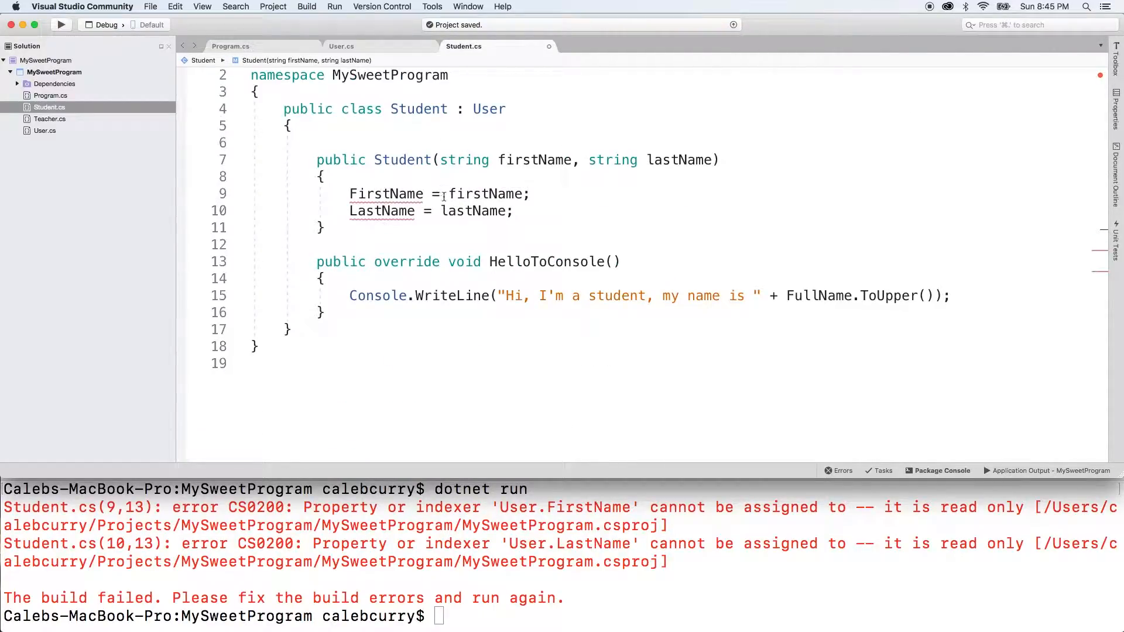
Add ': base(firstName, lastName)' to Student's constructor and delete its two assignments.
{"action": "left_click", "coordinate": [719, 159]}
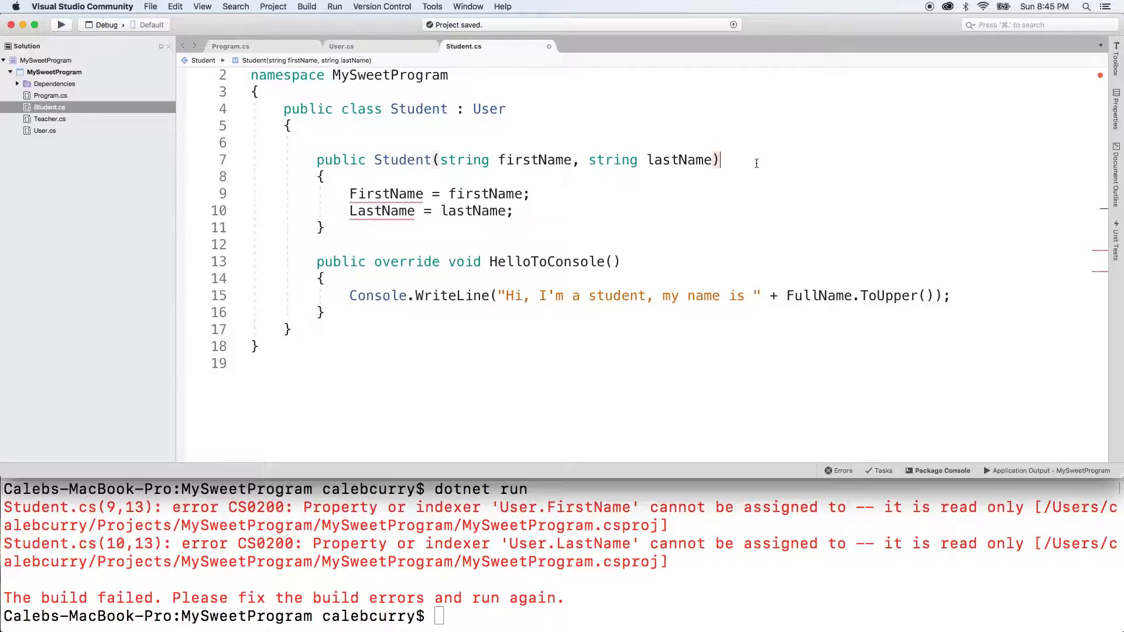
{"action": "type", "text": ": b"}
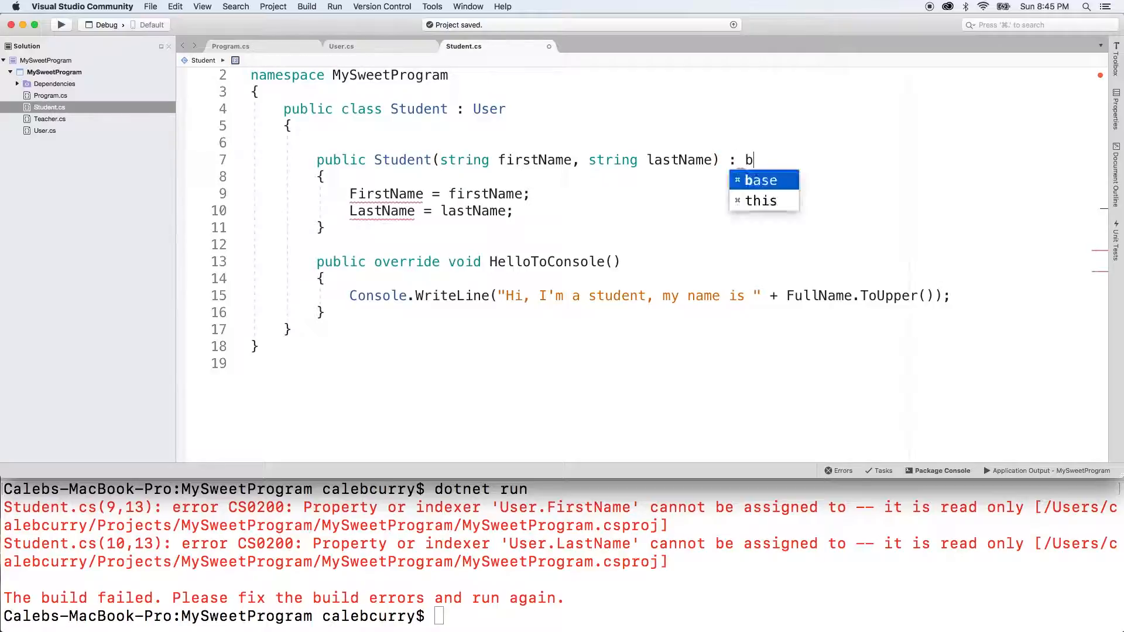
{"action": "type", "text": "ase(firstName, lastName"}
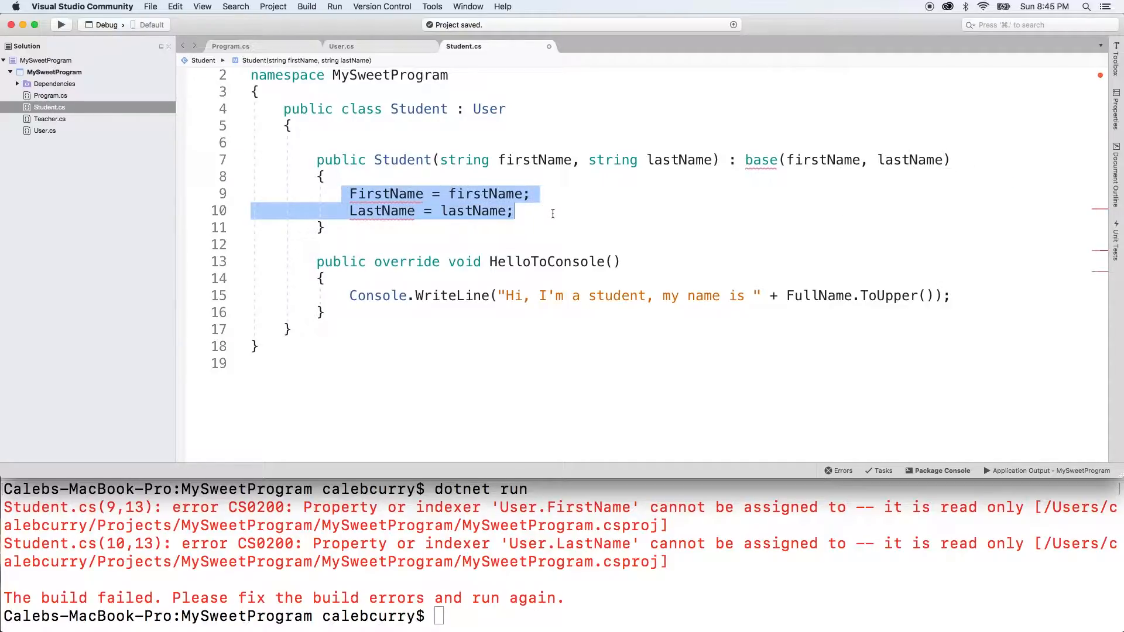
{"action": "key", "text": "Delete"}
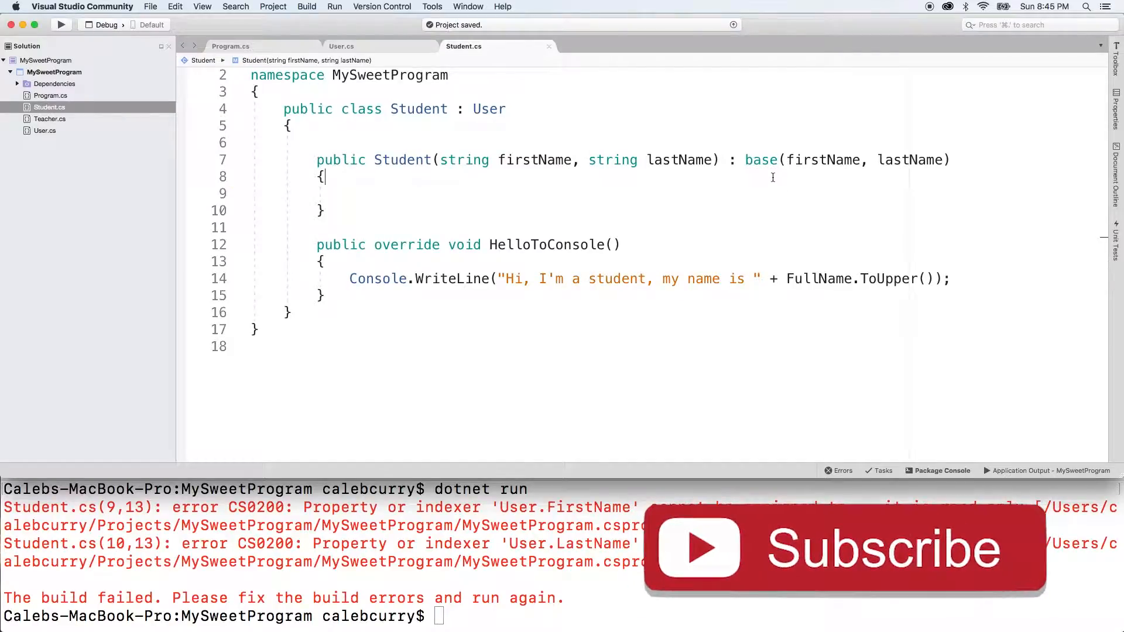
{"action": "left_click_drag", "start_coordinate": [324, 176], "coordinate": [341, 194]}
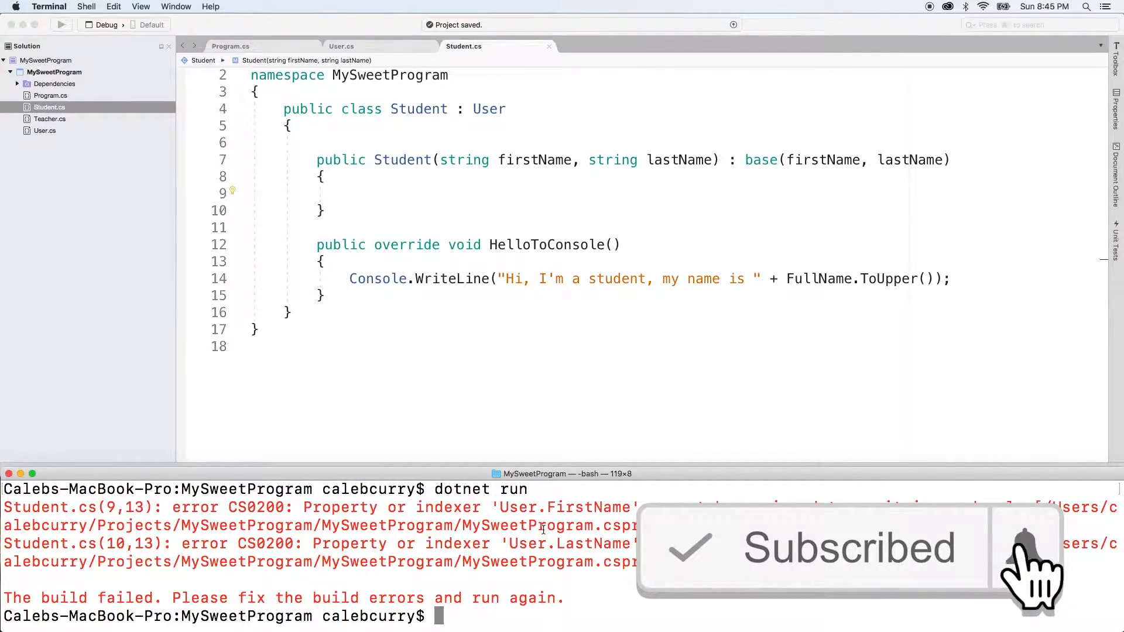
Rerun dotnet run to print "Hi, I'm a student, my name is JINGLE GYRO".
{"action": "key", "text": "Enter"}
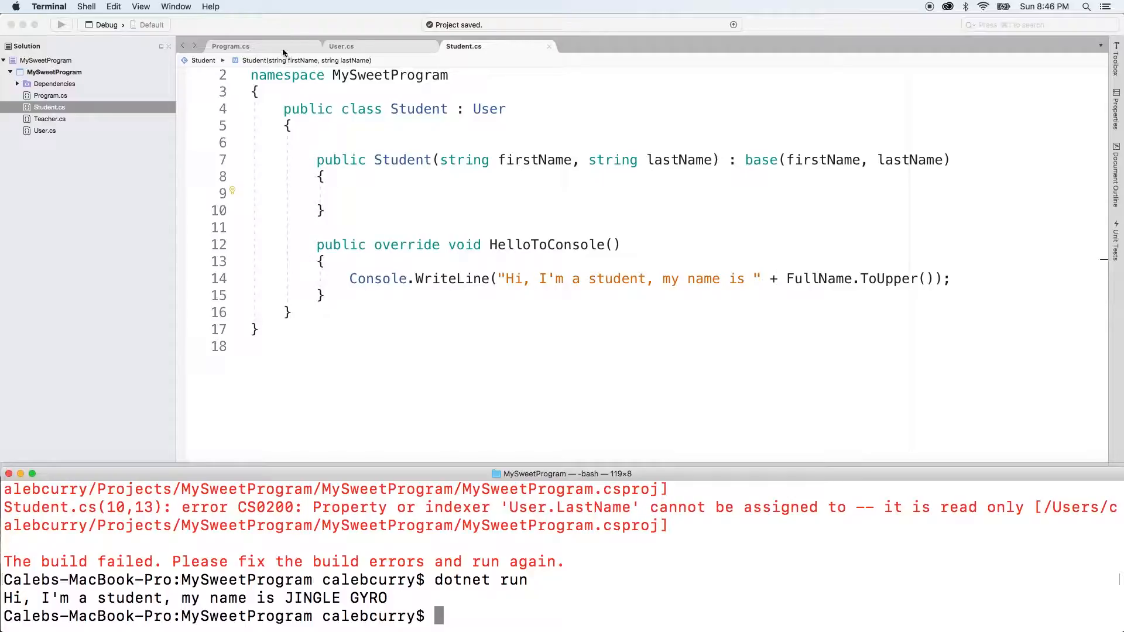
{"action": "left_click", "coordinate": [231, 46]}
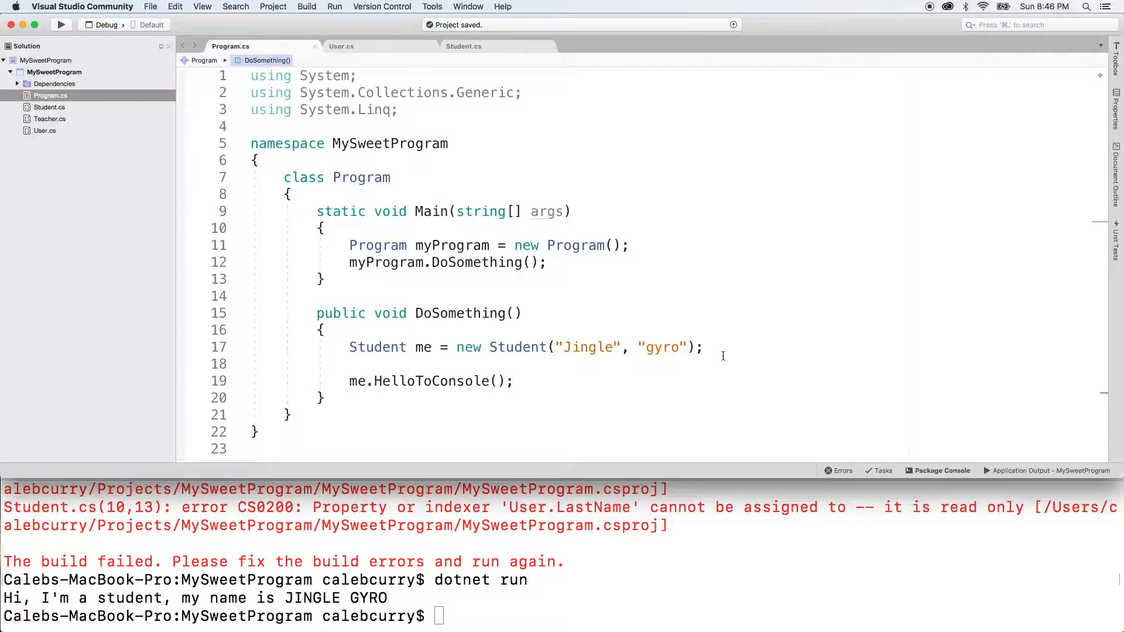
{"action": "left_click", "coordinate": [514, 381]}
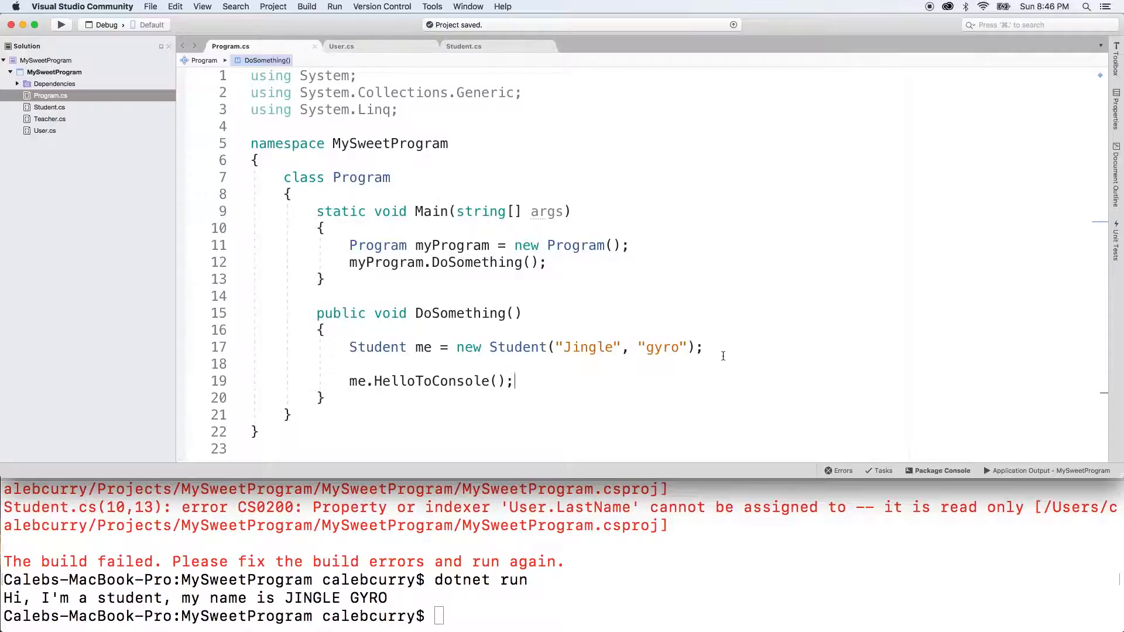